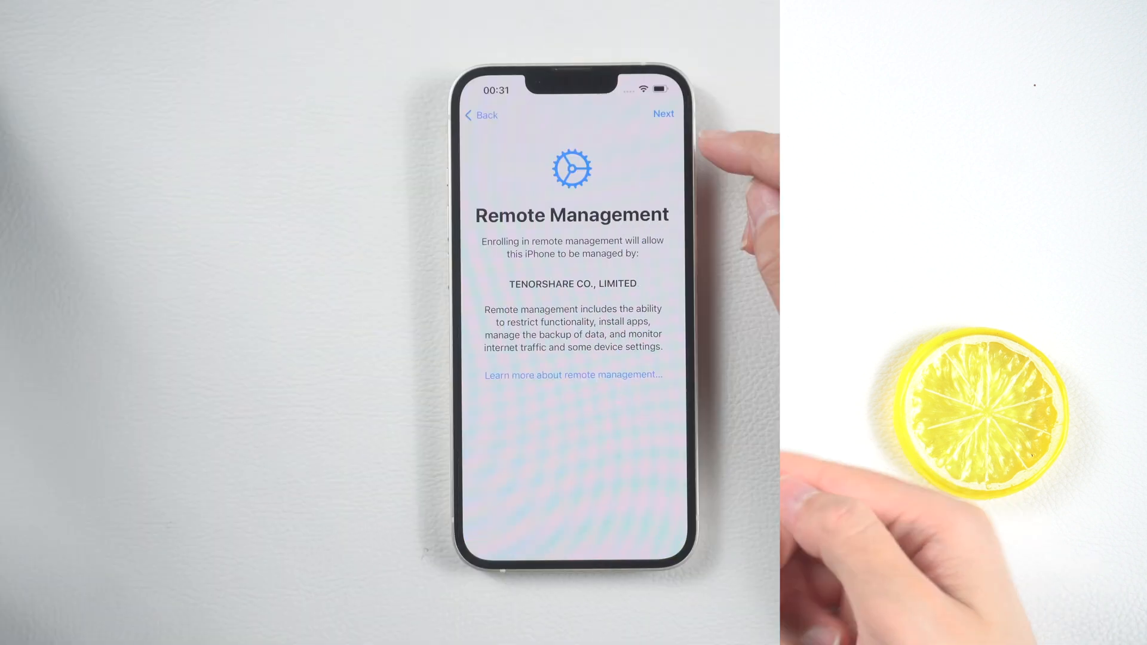
- Bring up Tenorshare 4uKey's main feature menu with the unlock options
{"action": "left_click", "coordinate": [663, 115]}
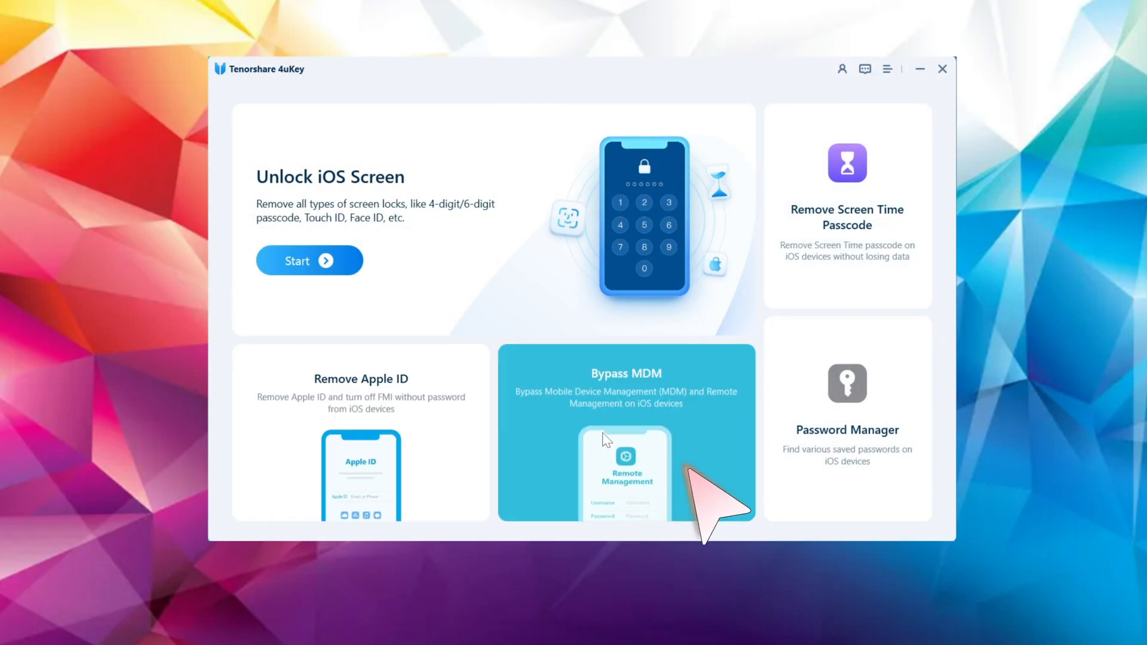
{"action": "mouse_move", "coordinate": [846, 219]}
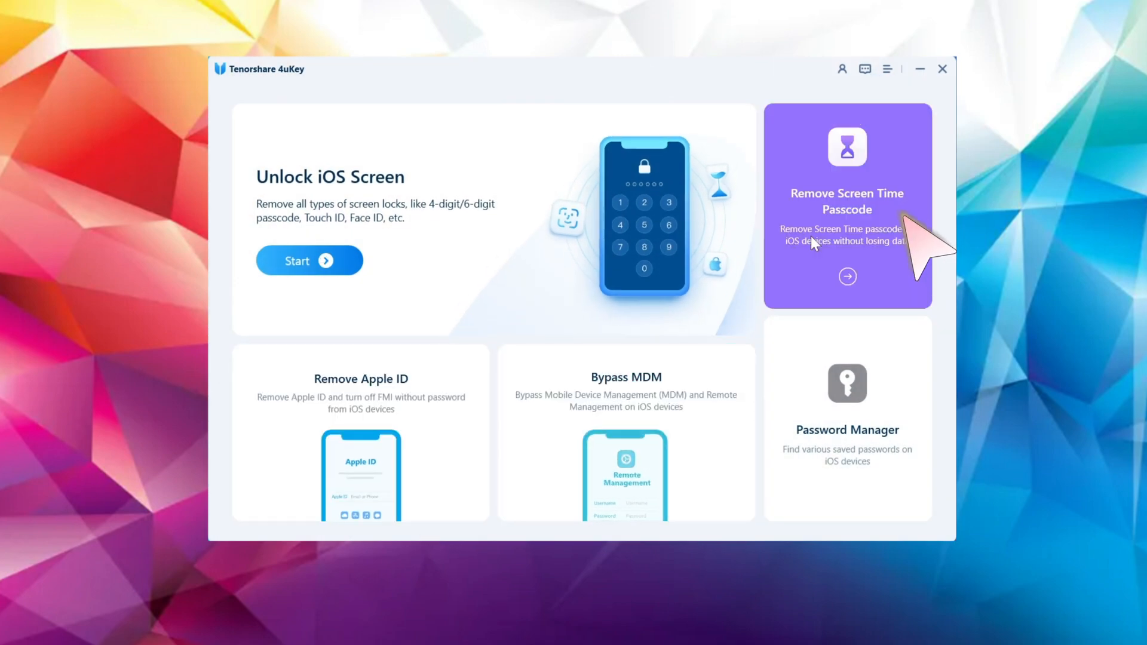
{"action": "mouse_move", "coordinate": [726, 359]}
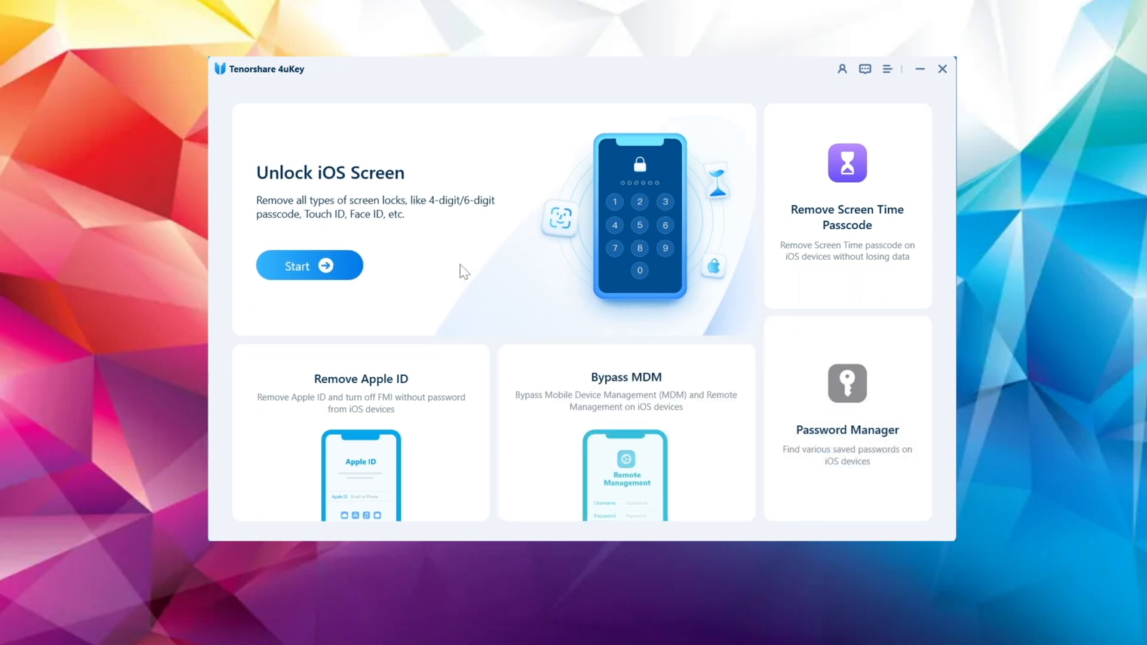
{"action": "mouse_move", "coordinate": [349, 273]}
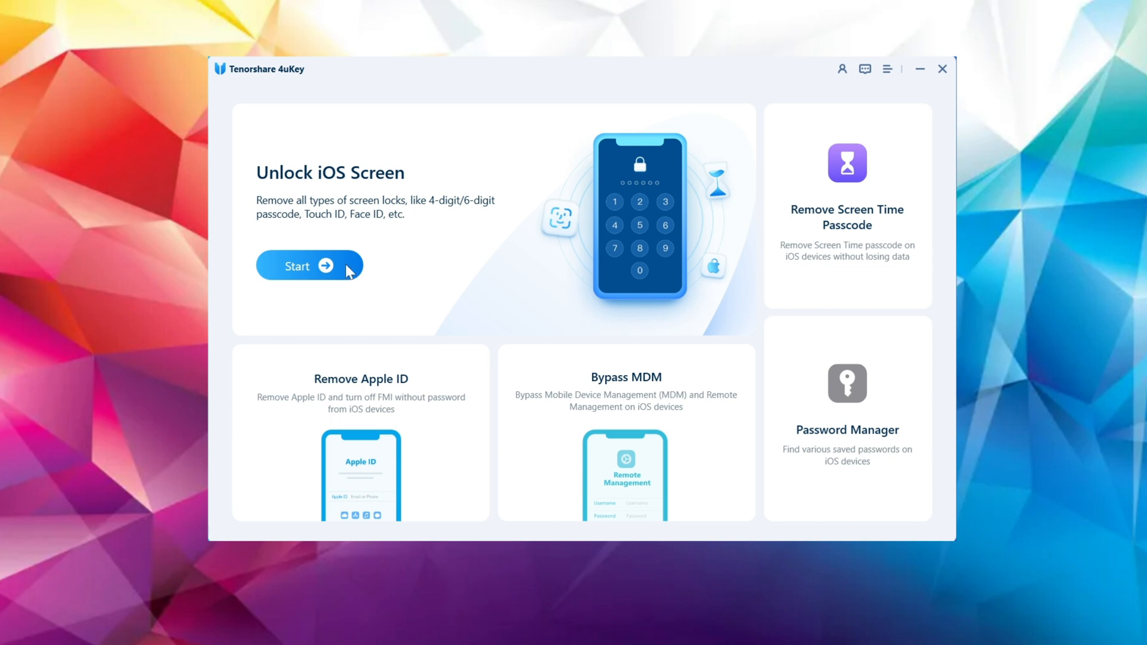
- Start Unlock iOS Screen, pass the notes, and reach the iOS 16.5.1 firmware page
{"action": "left_click", "coordinate": [309, 265]}
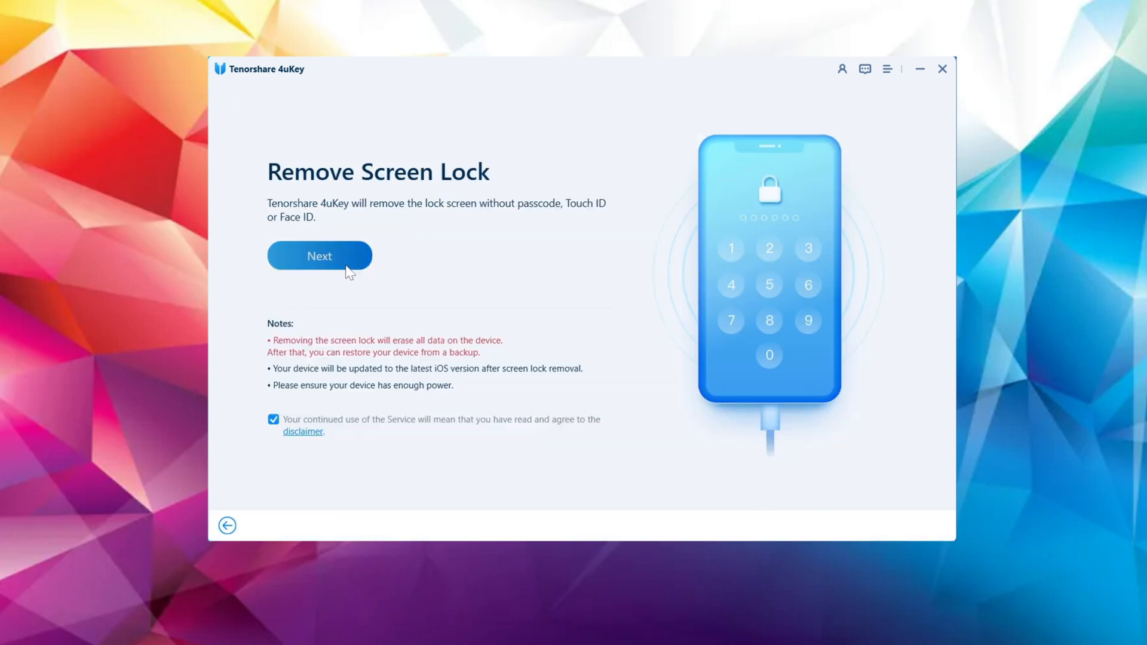
{"action": "left_click", "coordinate": [319, 255]}
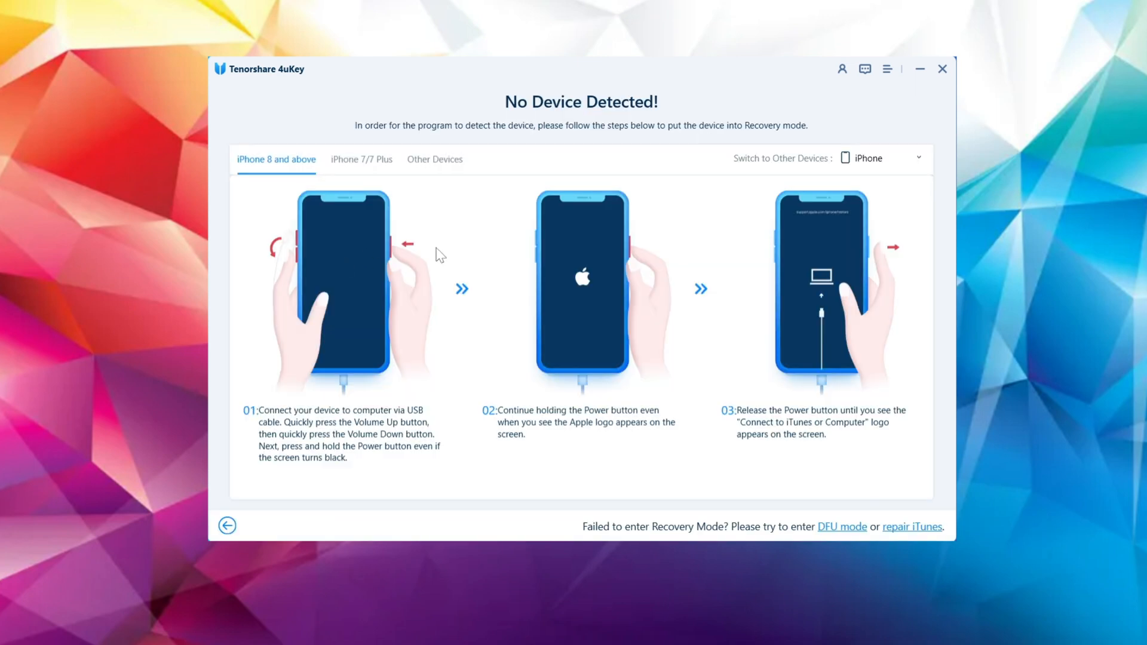
{"action": "left_click", "coordinate": [882, 157]}
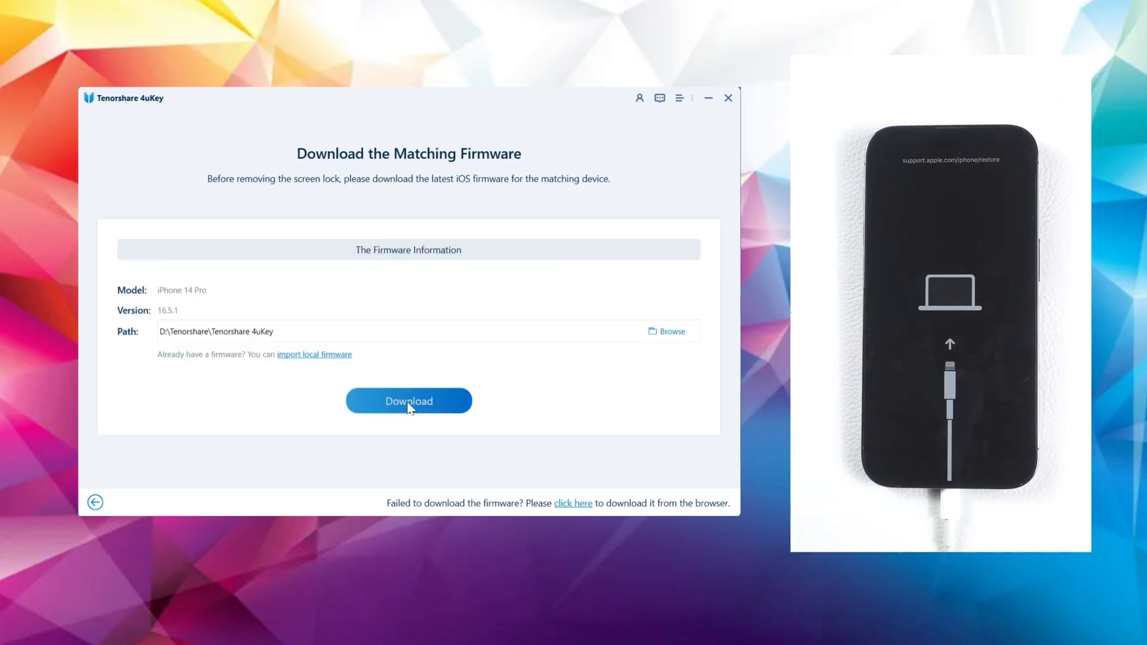
- Download the iOS 16.5.1 firmware, let the screen lock removal finish, then confirm Done
{"action": "left_click", "coordinate": [408, 401]}
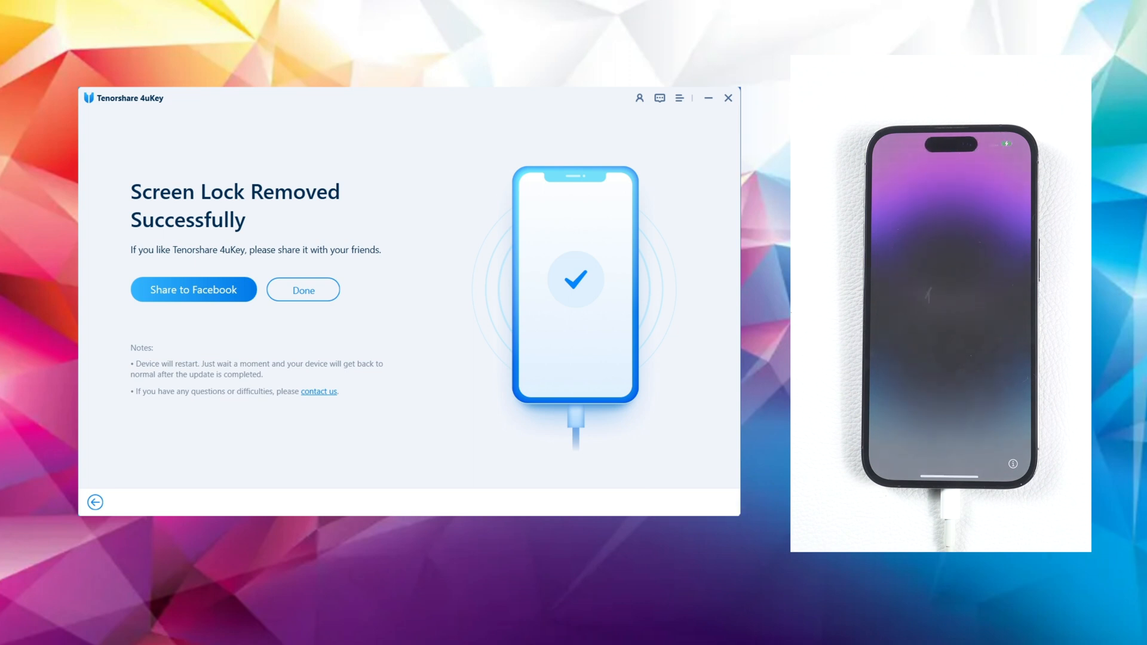
{"action": "left_click", "coordinate": [302, 289]}
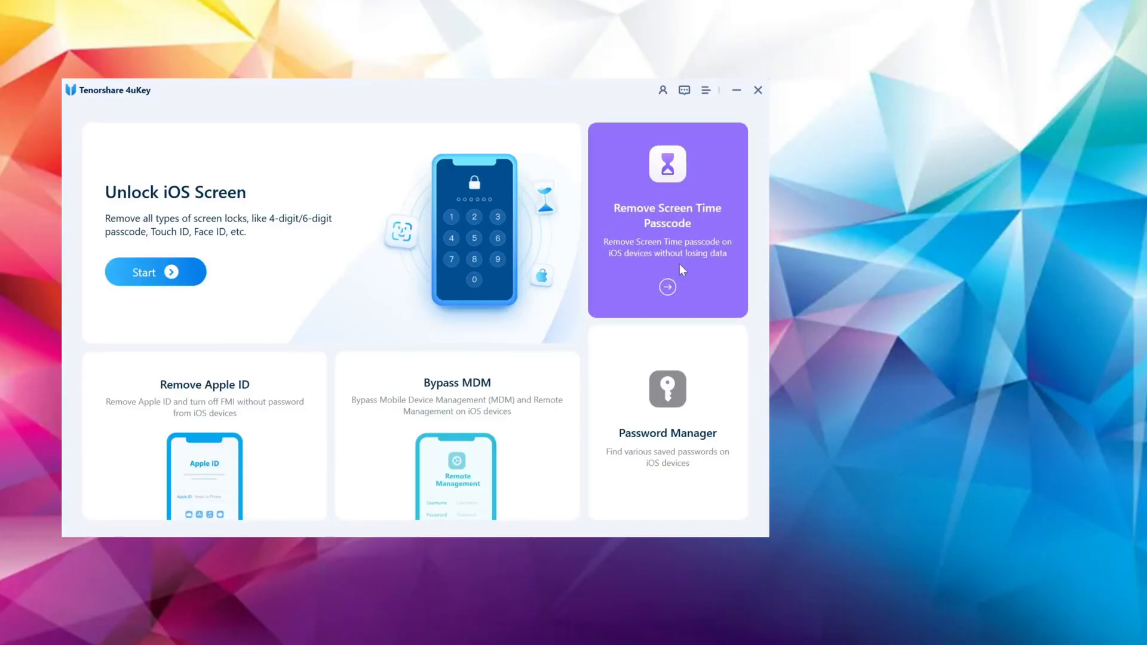
- Open Remove Screen Time Passcode and start removing the passcode
{"action": "left_click", "coordinate": [665, 219]}
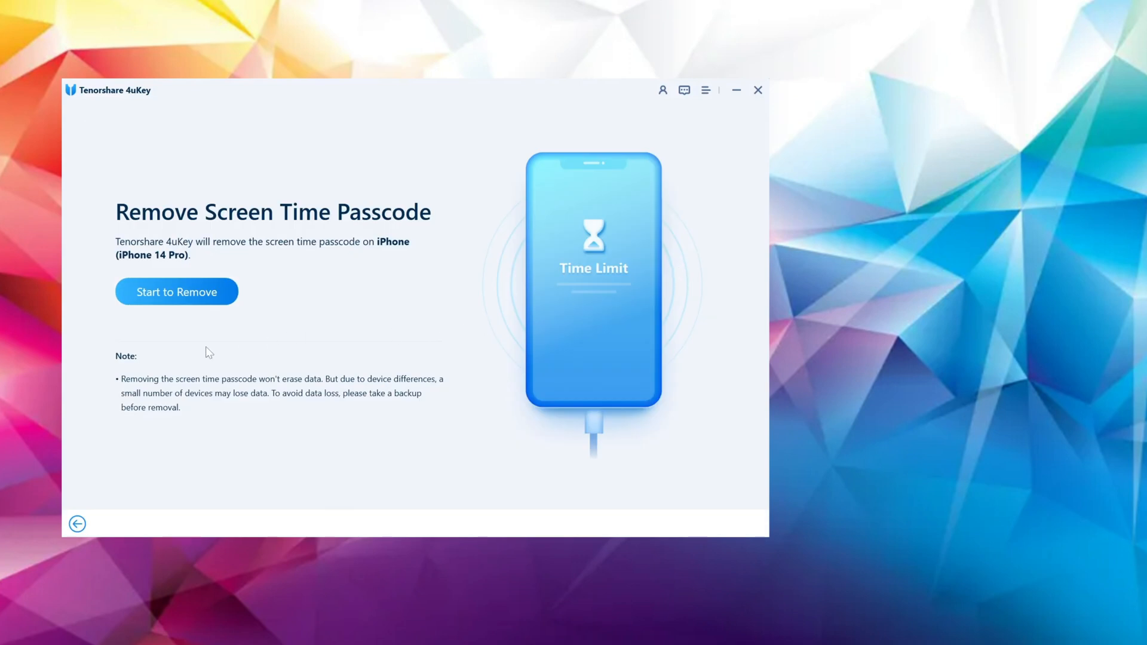
{"action": "left_click", "coordinate": [177, 290]}
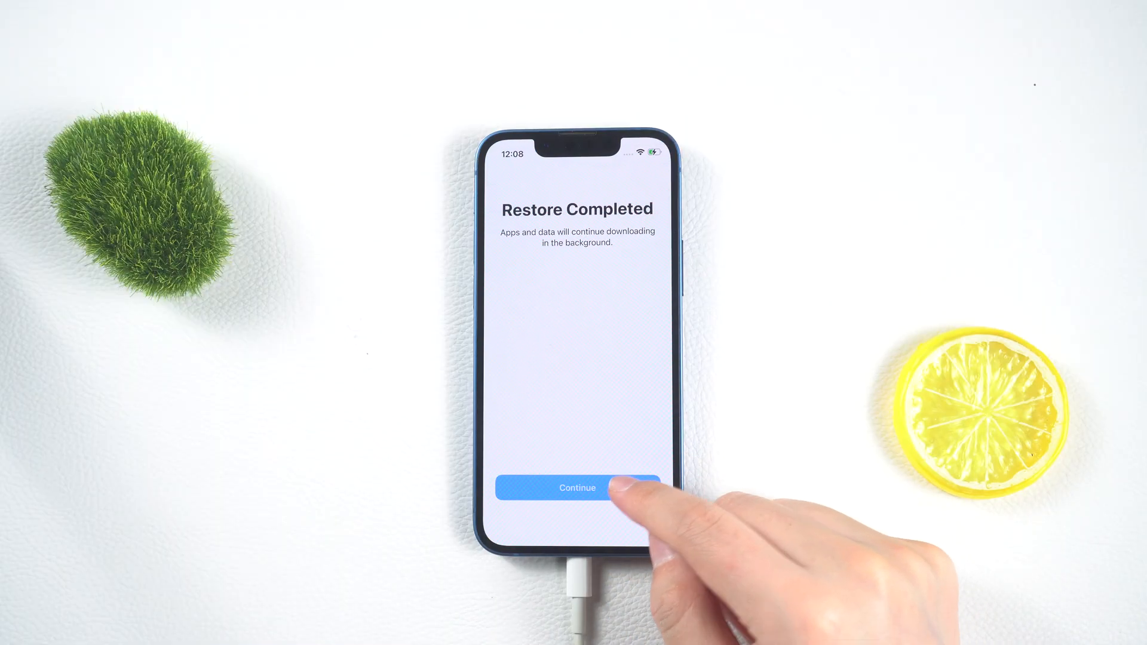
- Return to the 4uKey home menu while the iPhone shows Remote Management
{"action": "left_click", "coordinate": [577, 488]}
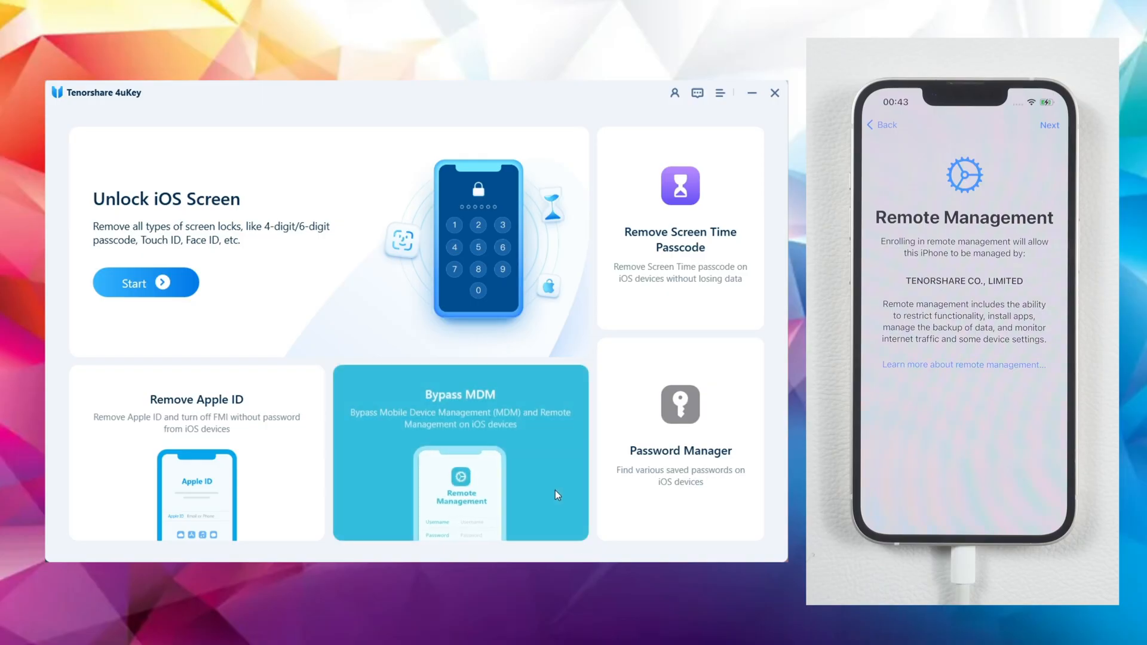
- Open the Bypass MDM feature and start the bypass on the iPhone 13
{"action": "left_click", "coordinate": [460, 452]}
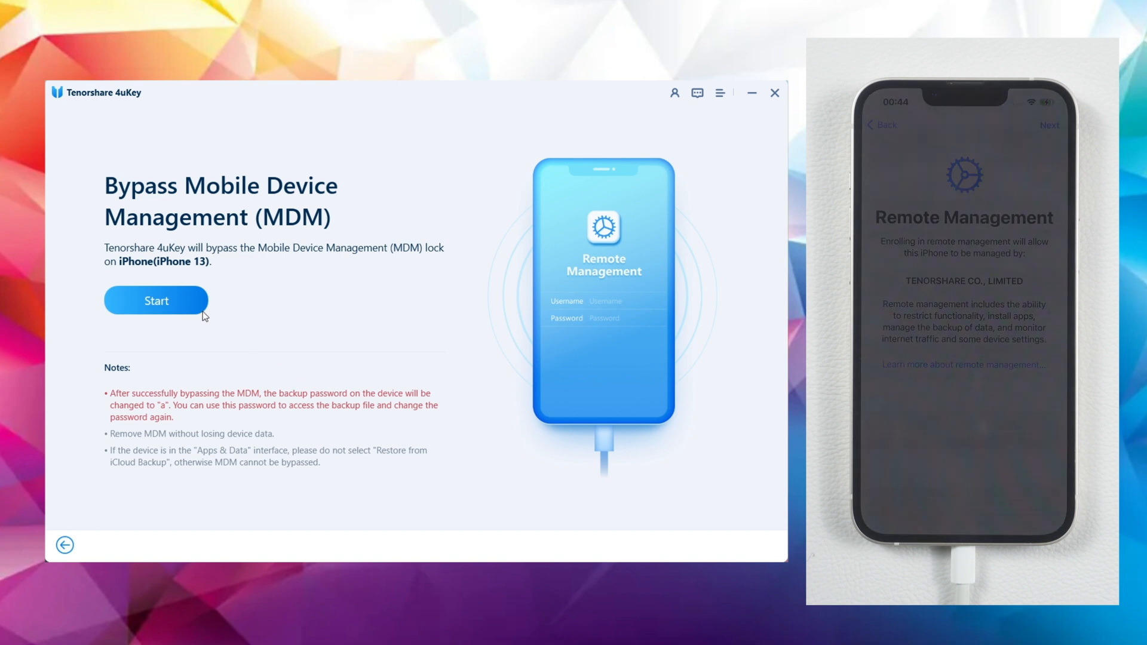
{"action": "left_click", "coordinate": [156, 300]}
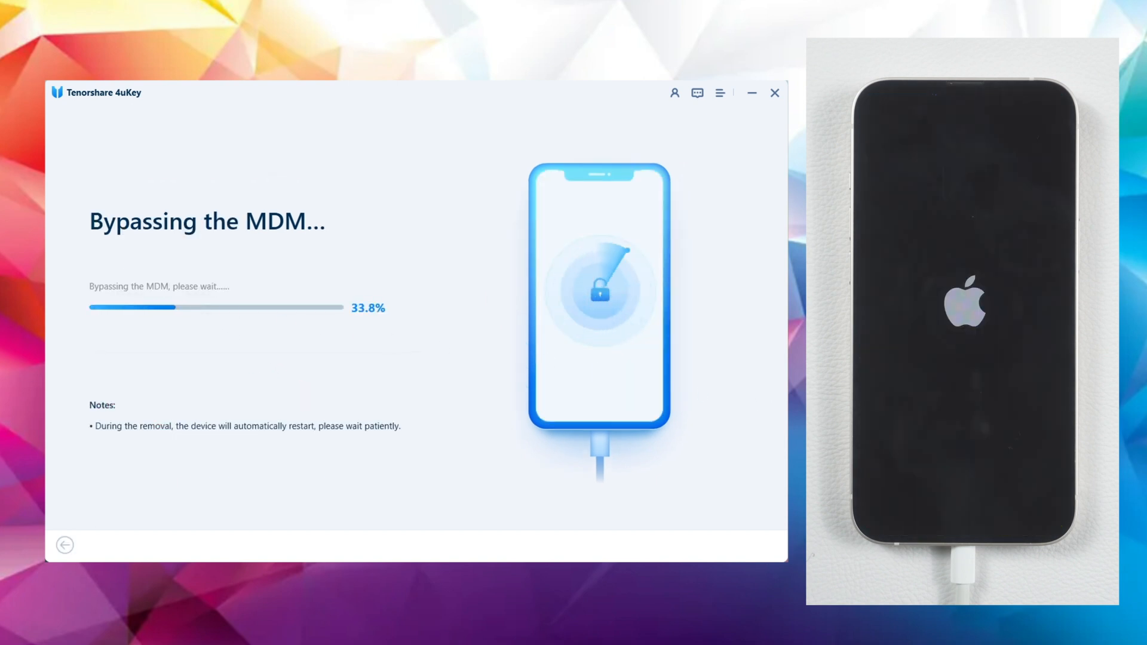